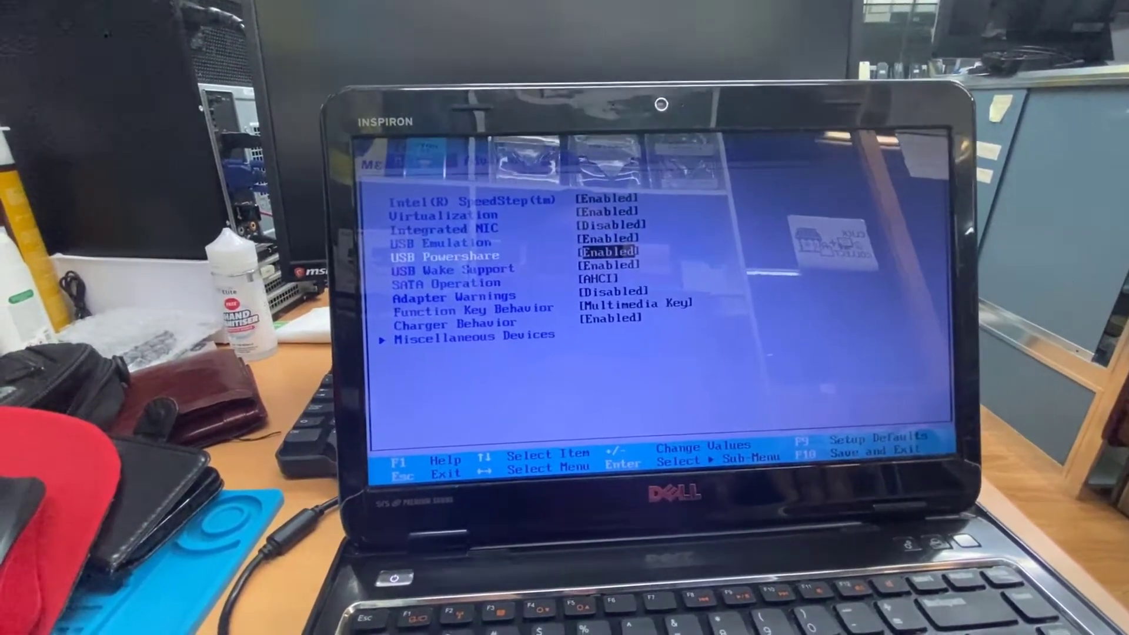
Step: Navigate the Advanced settings to Miscellaneous Devices and open its submenu, where External USB Ports are enabled
key("Down")
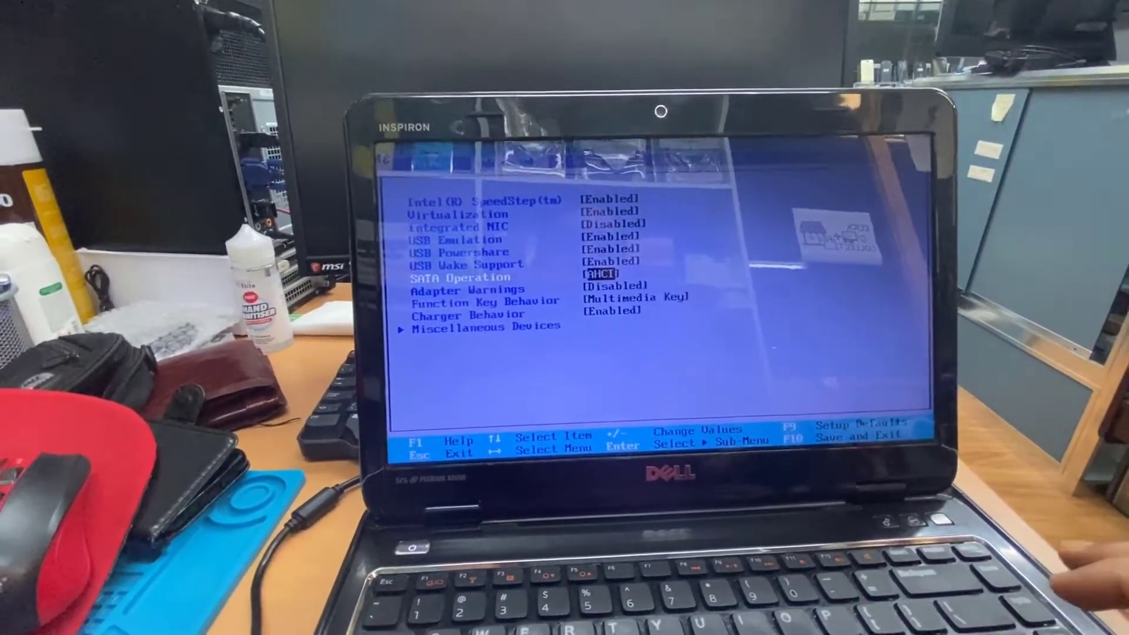
key("down")
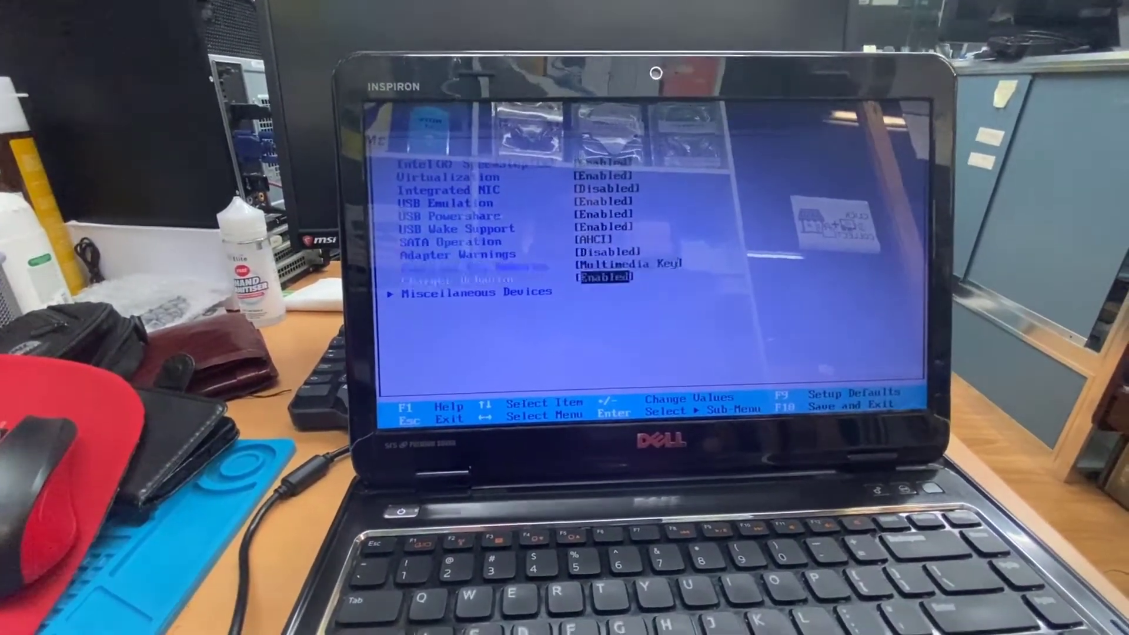
key("Up")
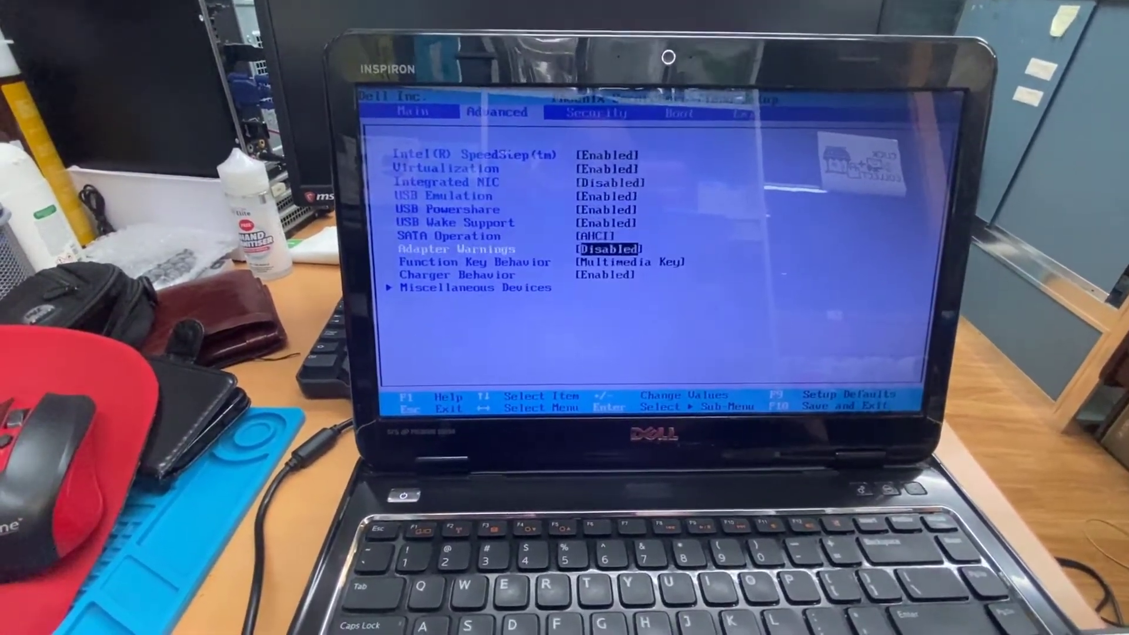
key("down")
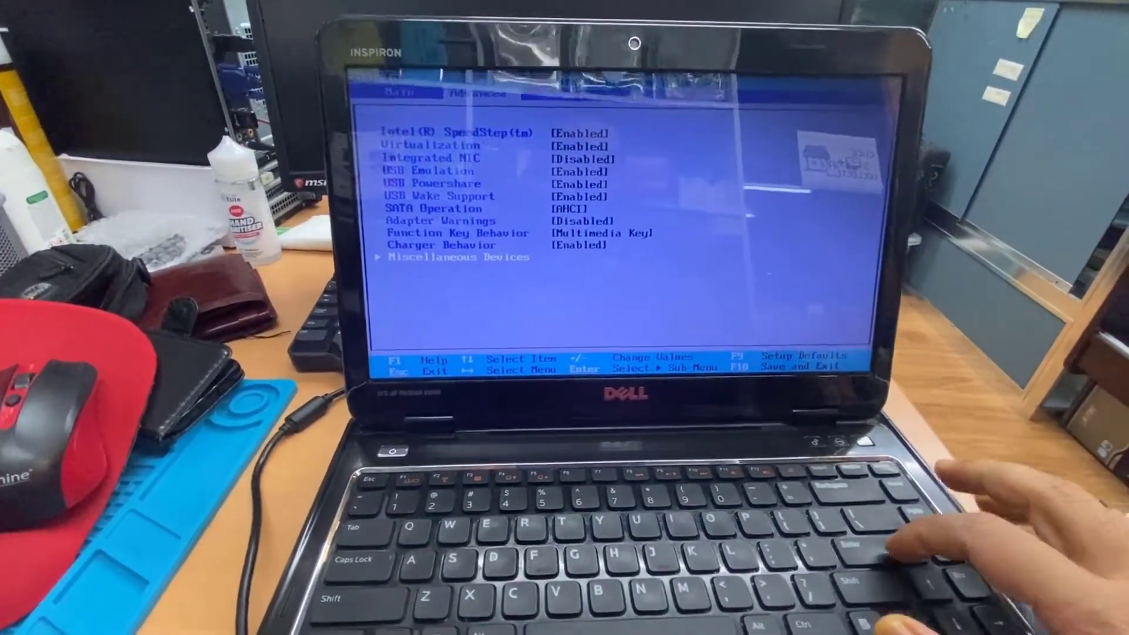
key("Enter")
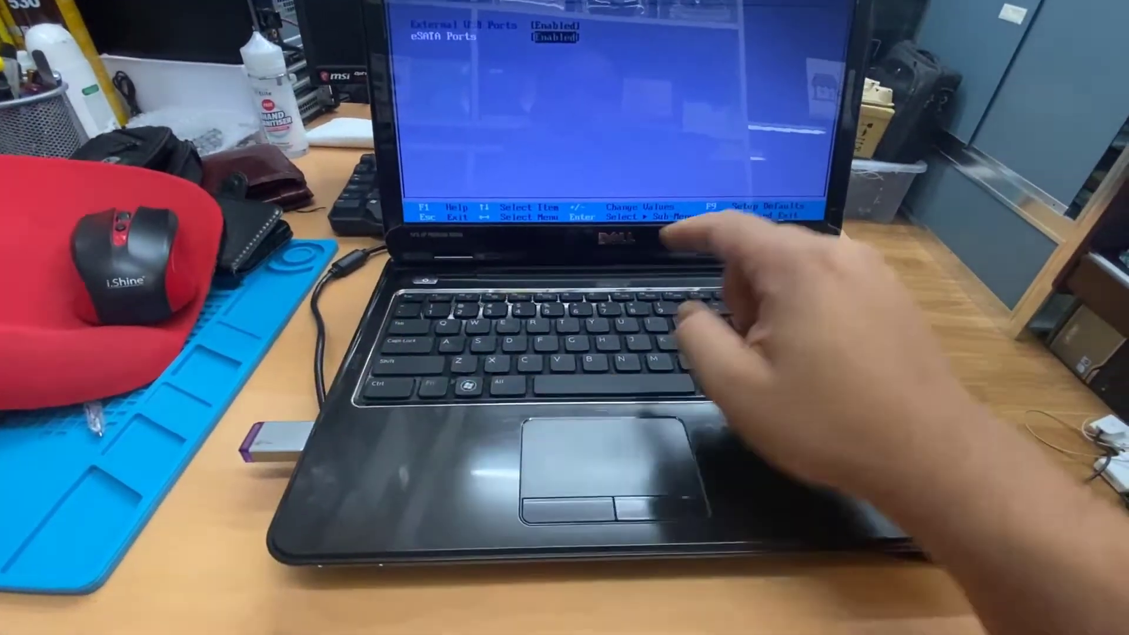
Step: Save the BIOS changes with F10 and restart to boot from the USB drive
key("f10")
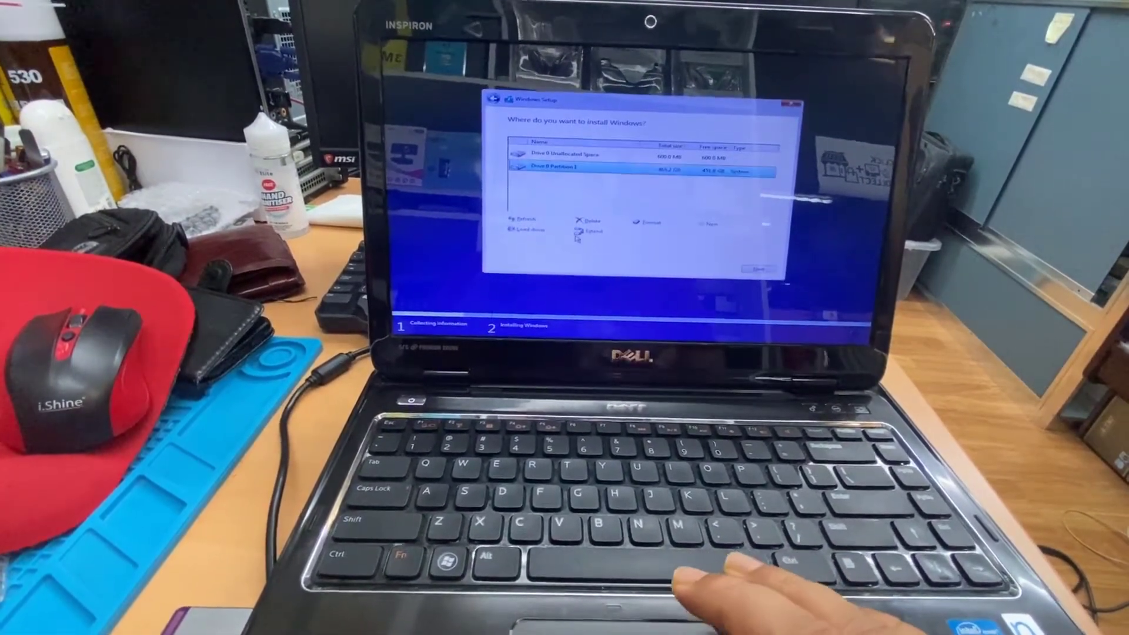
Step: Delete the existing large partition and accept creating additional system partitions
left_click(588, 221)
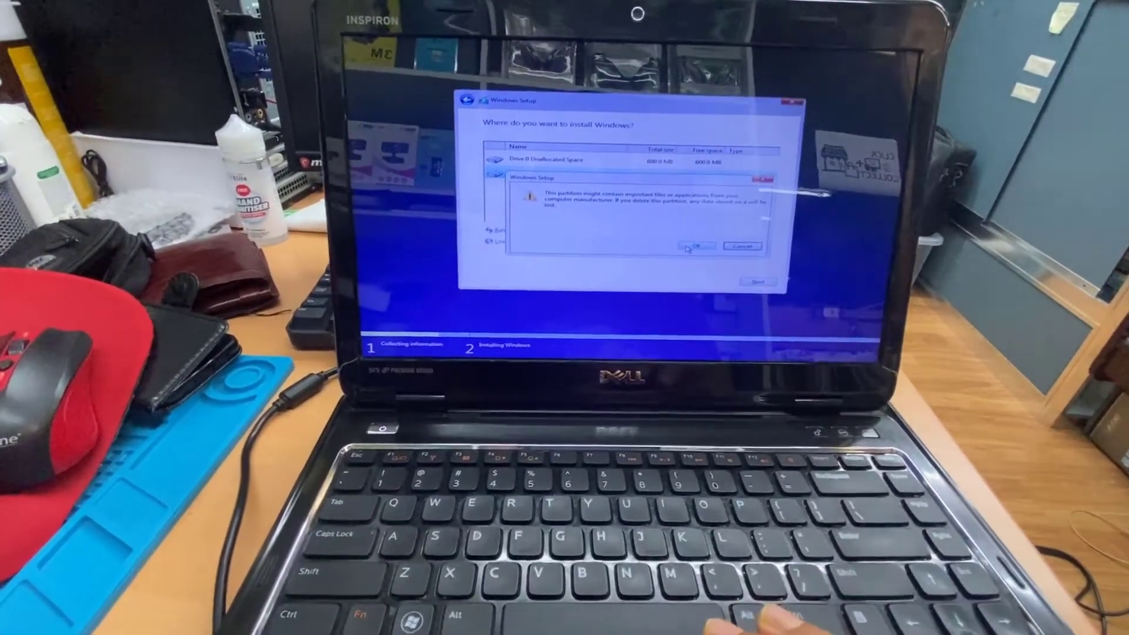
left_click(693, 246)
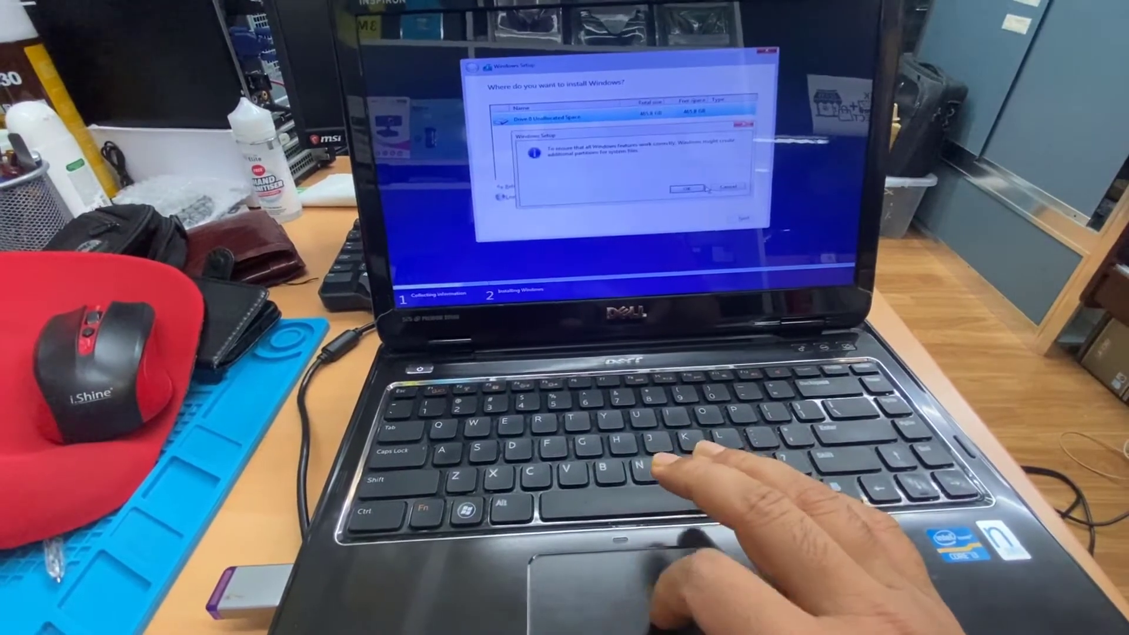
left_click(685, 187)
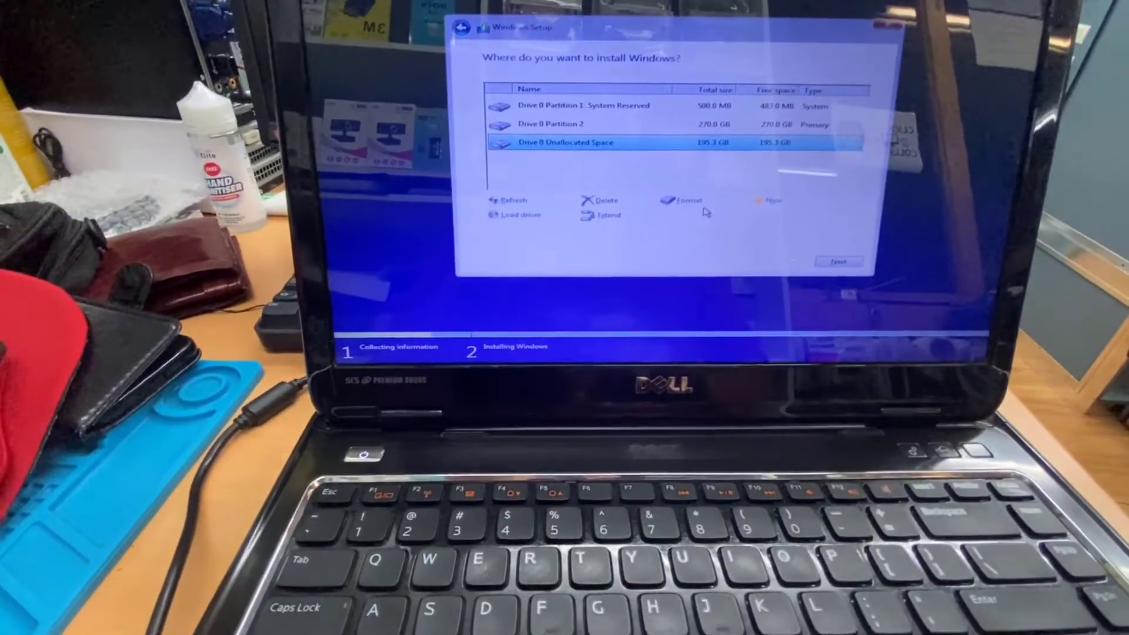
Step: Create a new partition in the unallocated space and install Windows onto Partition 2
left_click(771, 200)
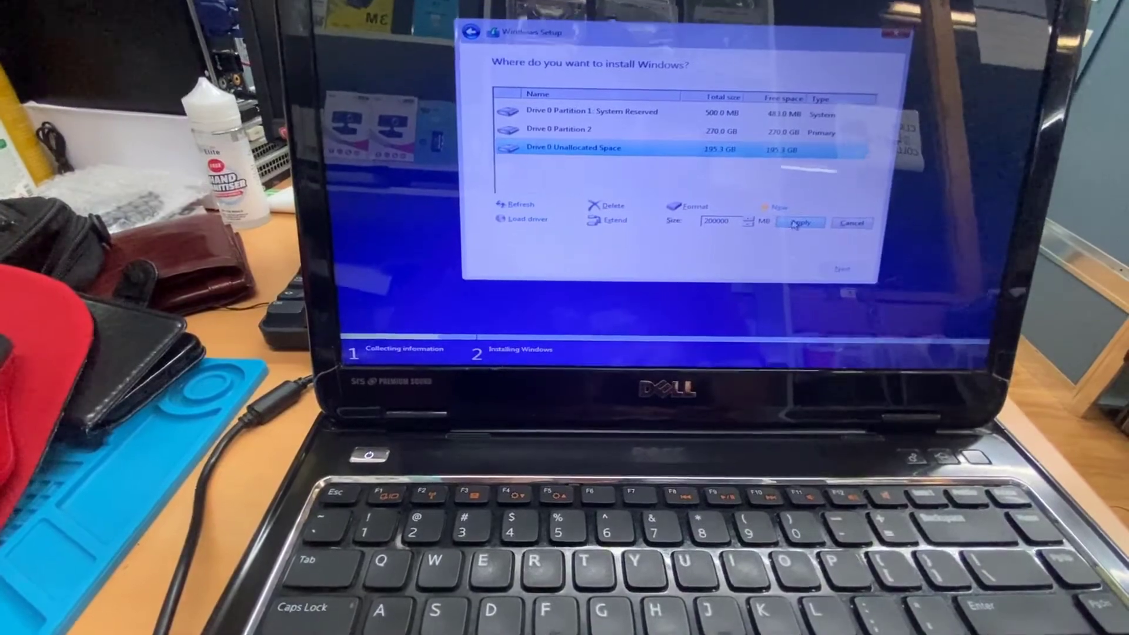
left_click(800, 222)
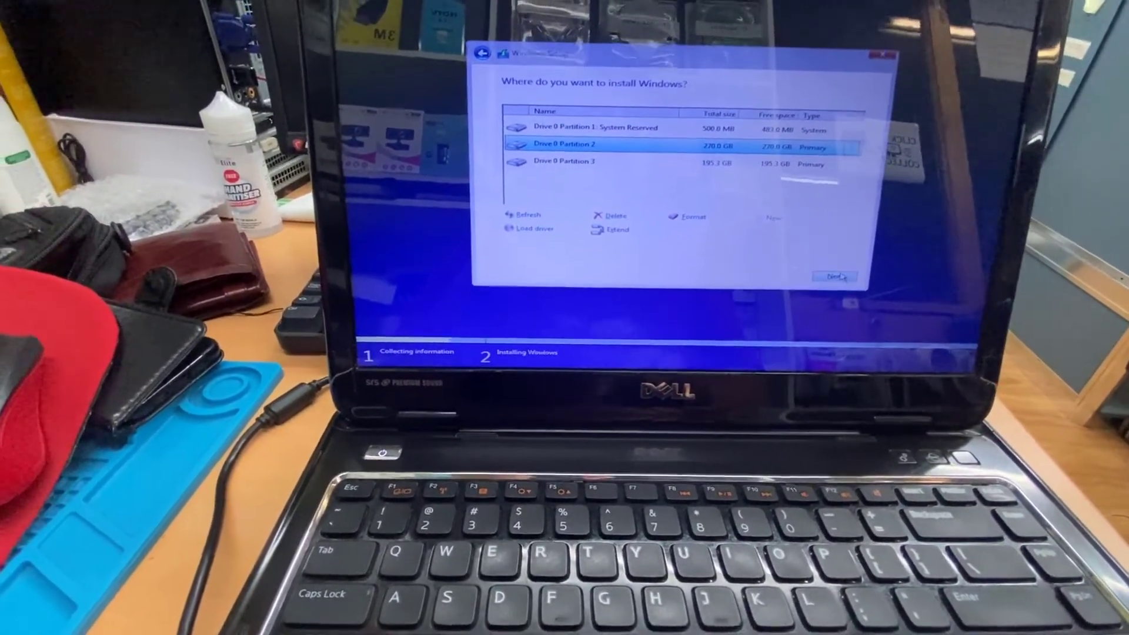
left_click(835, 277)
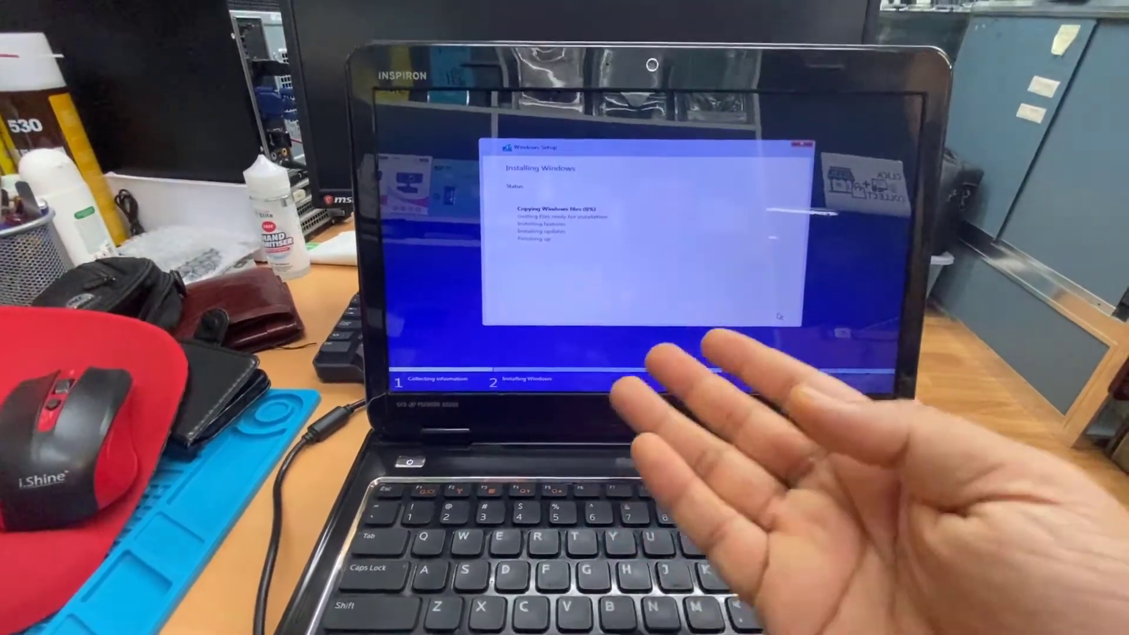